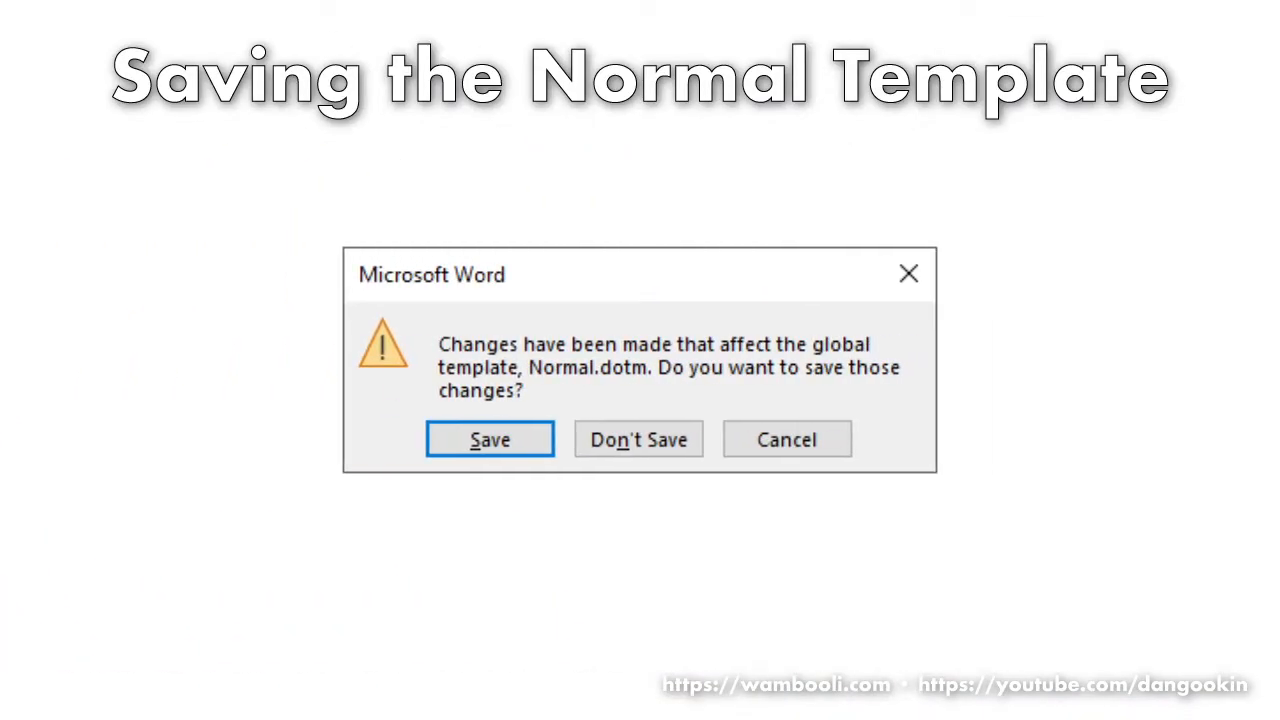
Step: Create a new blank document, Document2, in the default Calibri 11 pt
click(490, 440)
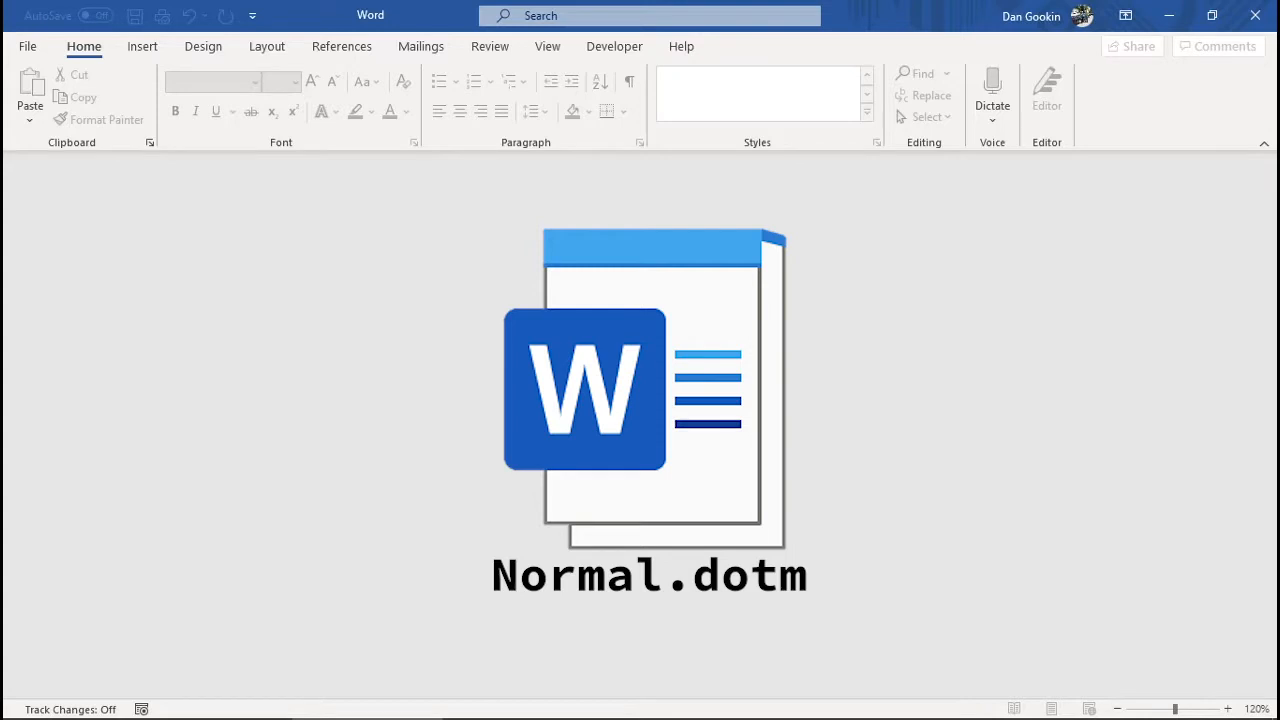
key(ctrl+n)
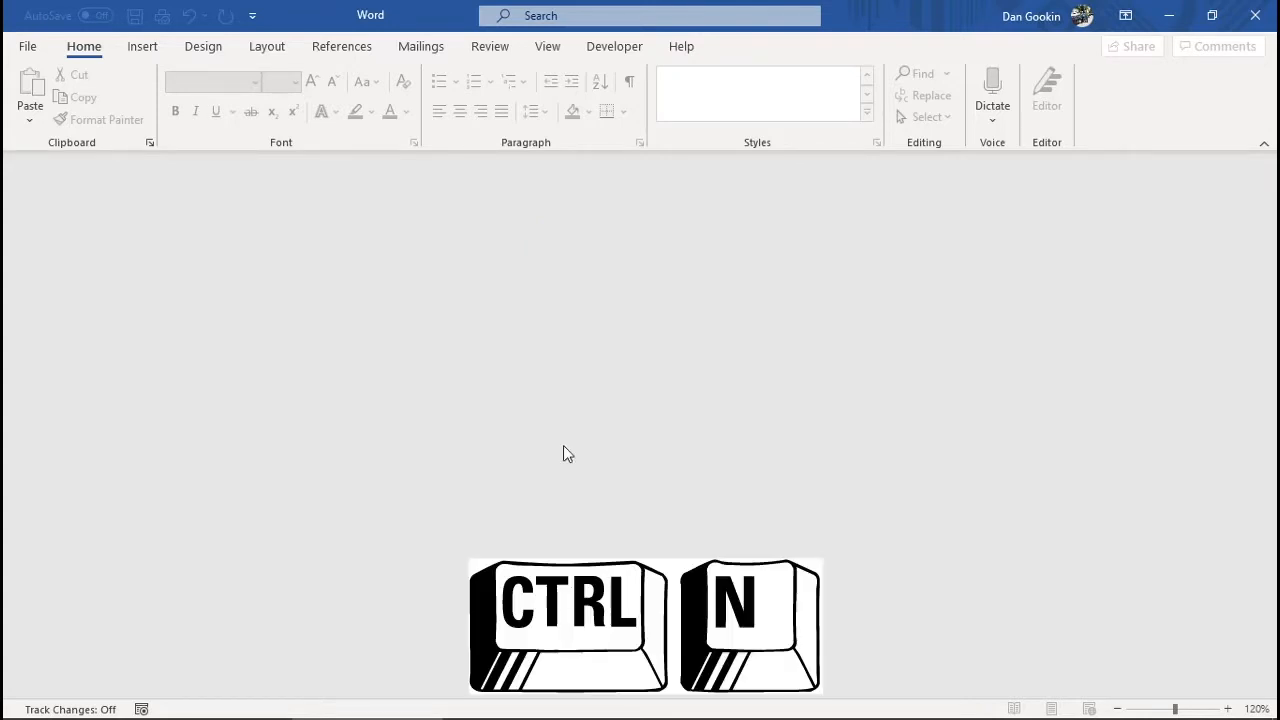
key(ctrl+n)
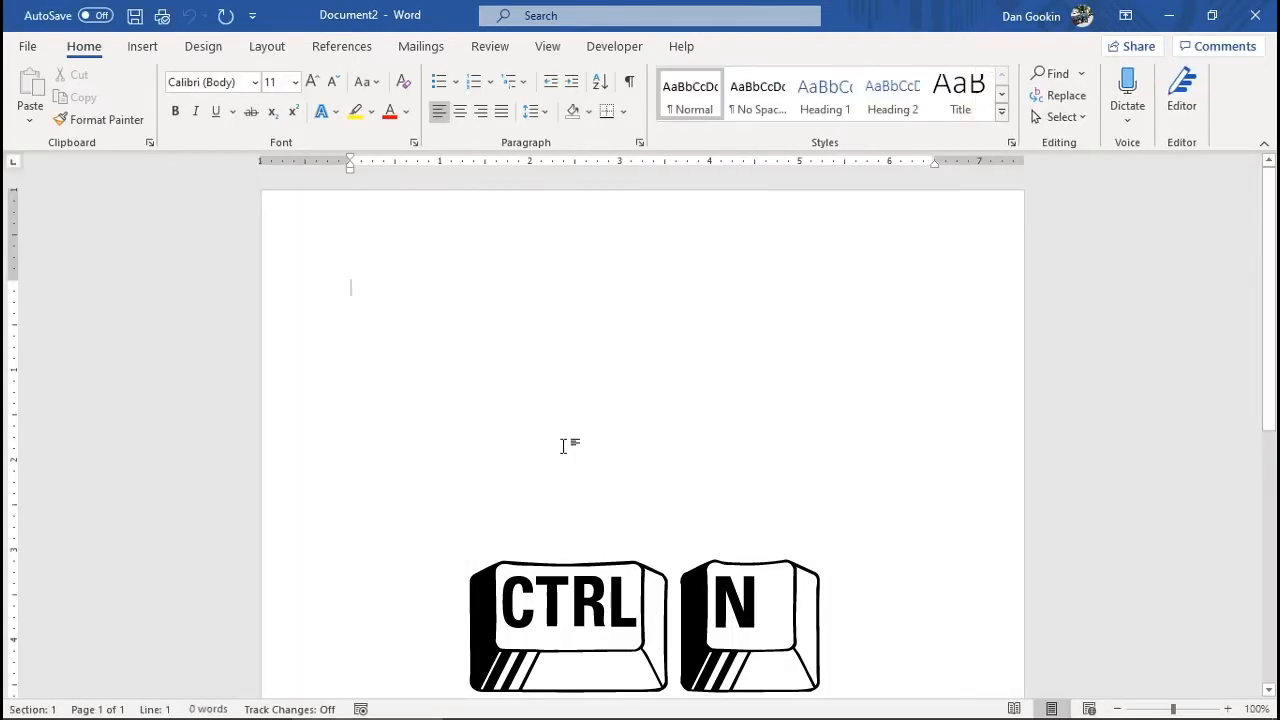
key(ctrl+n)
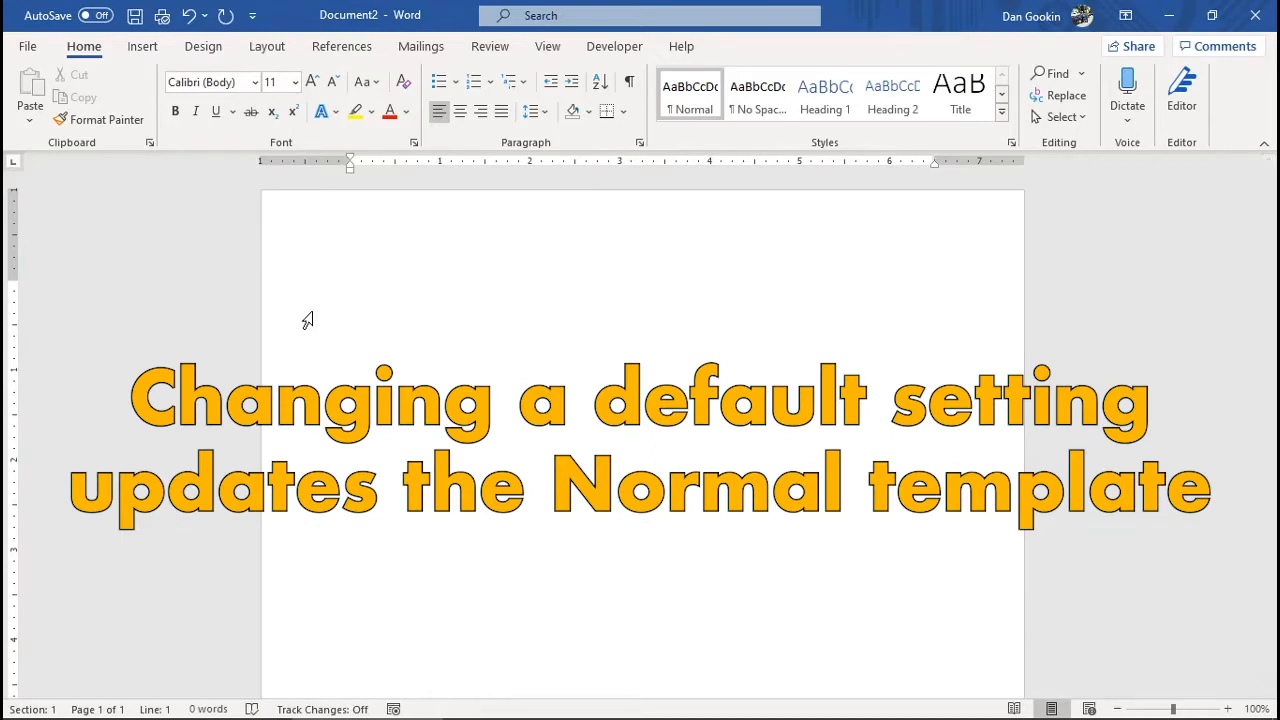
click(353, 288)
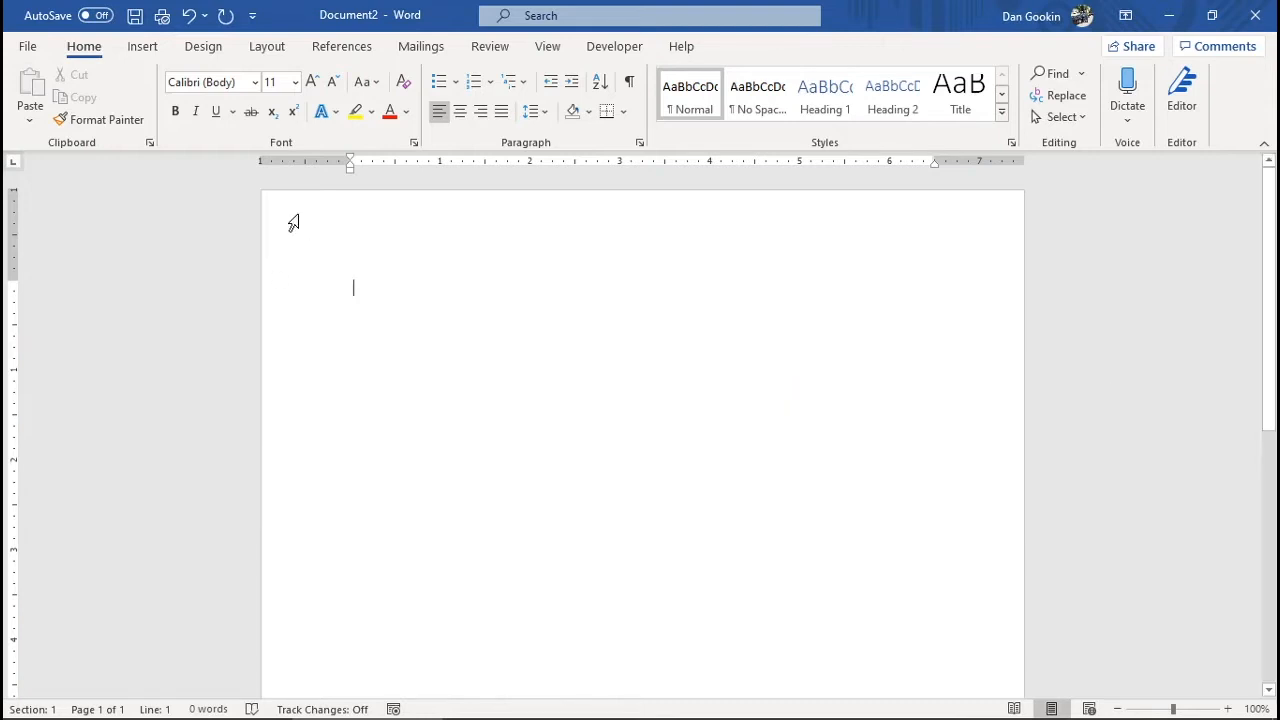
mouse_move(210, 82)
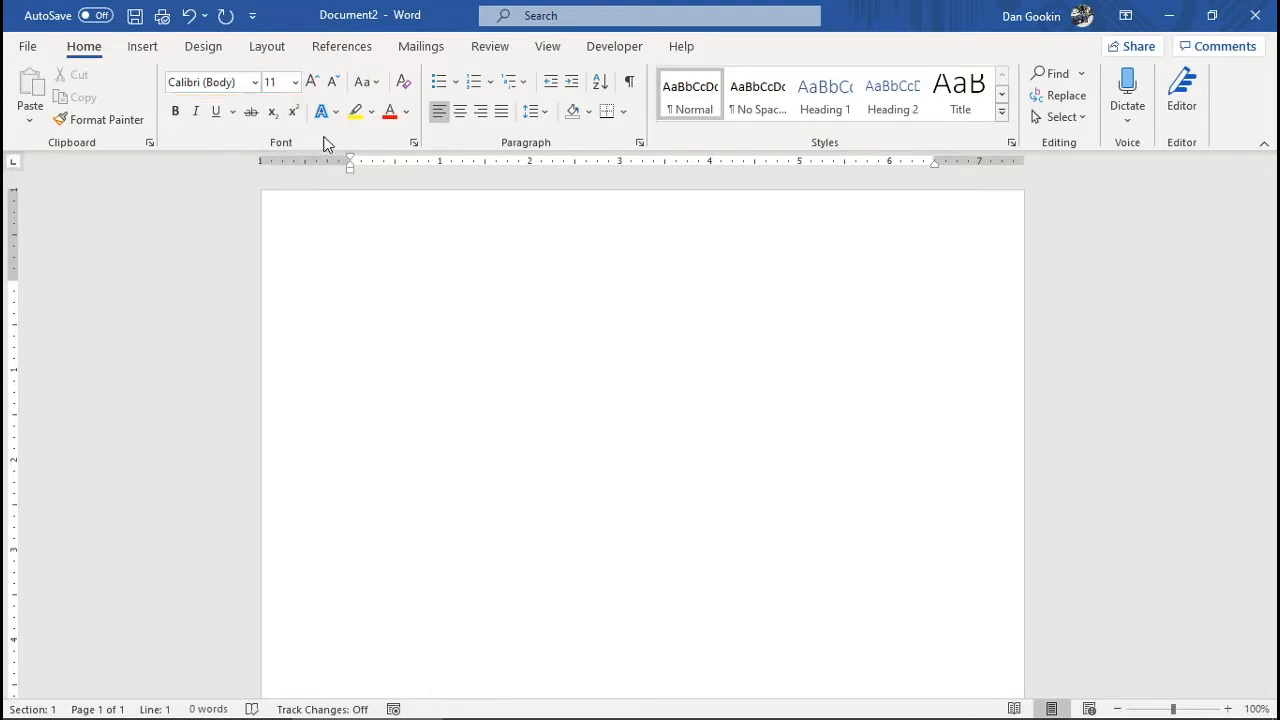
Step: Open the Font dialog with Ctrl+D, showing Body (Calibri), Regular, 11 pt
click(353, 288)
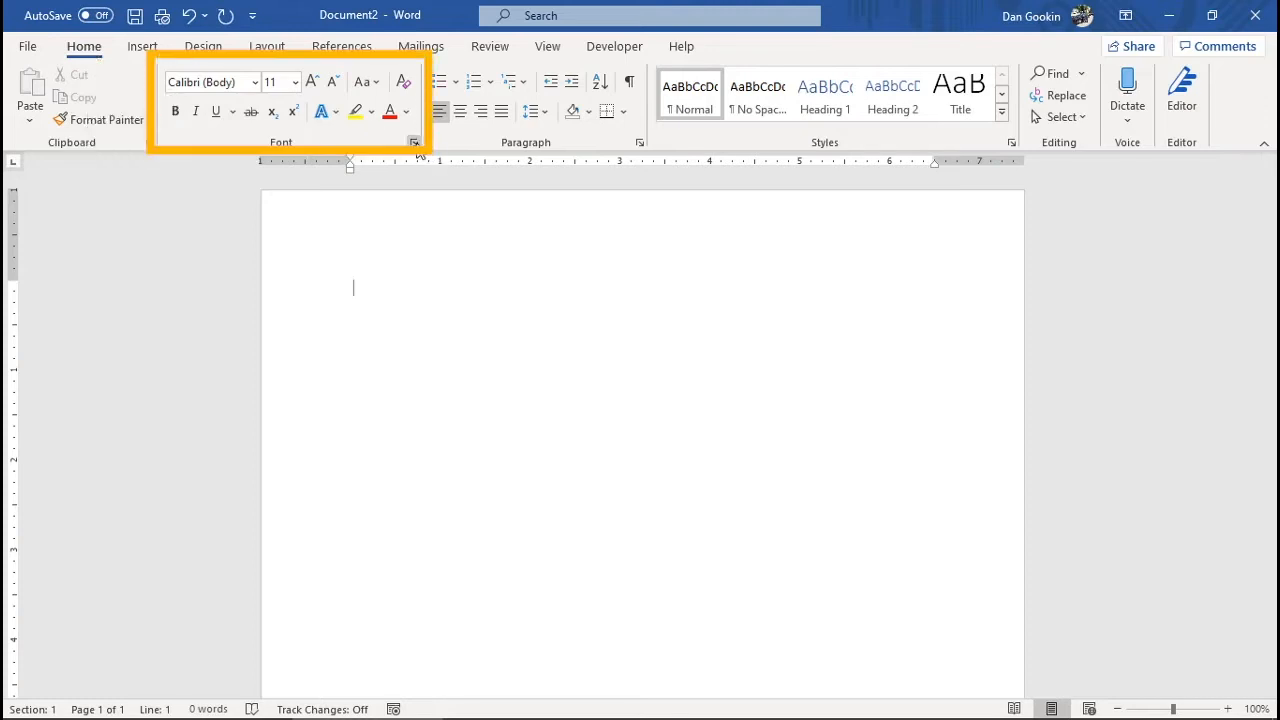
mouse_move(414, 142)
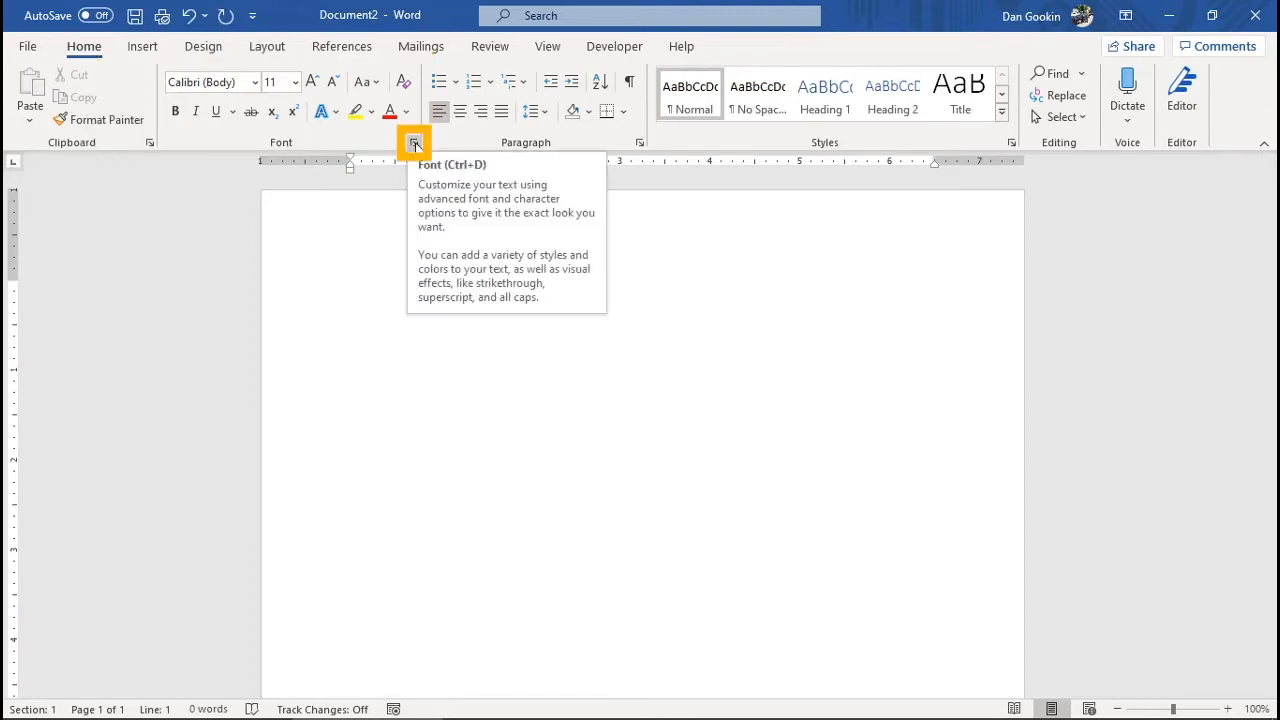
key(ctrl+d)
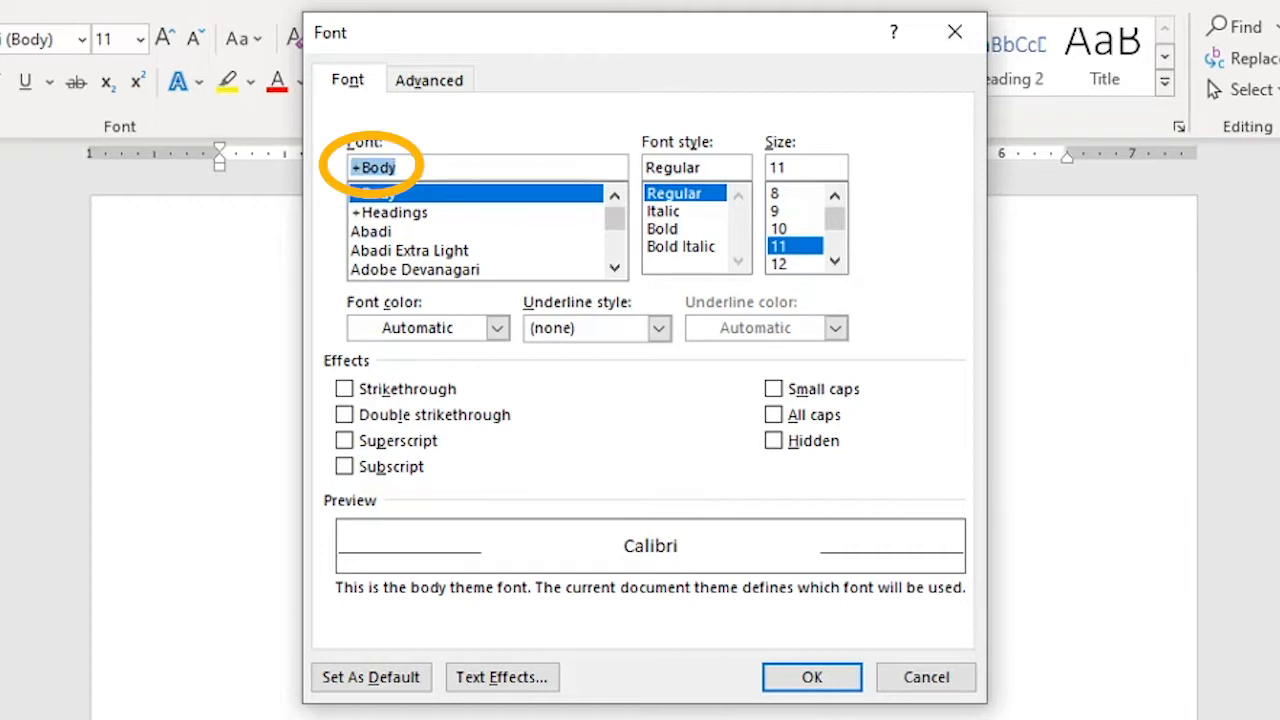
Step: Set the font to Times New Roman at 12 pt in the Font dialog
click(430, 167)
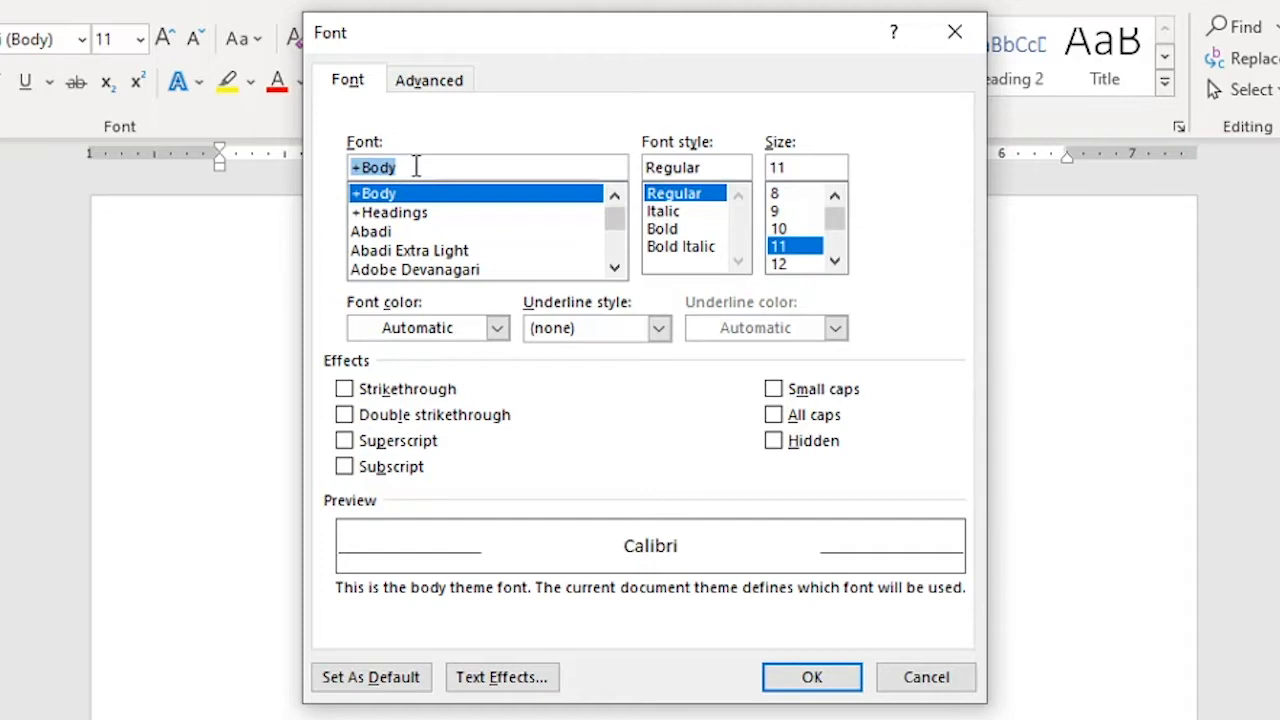
text(Times)
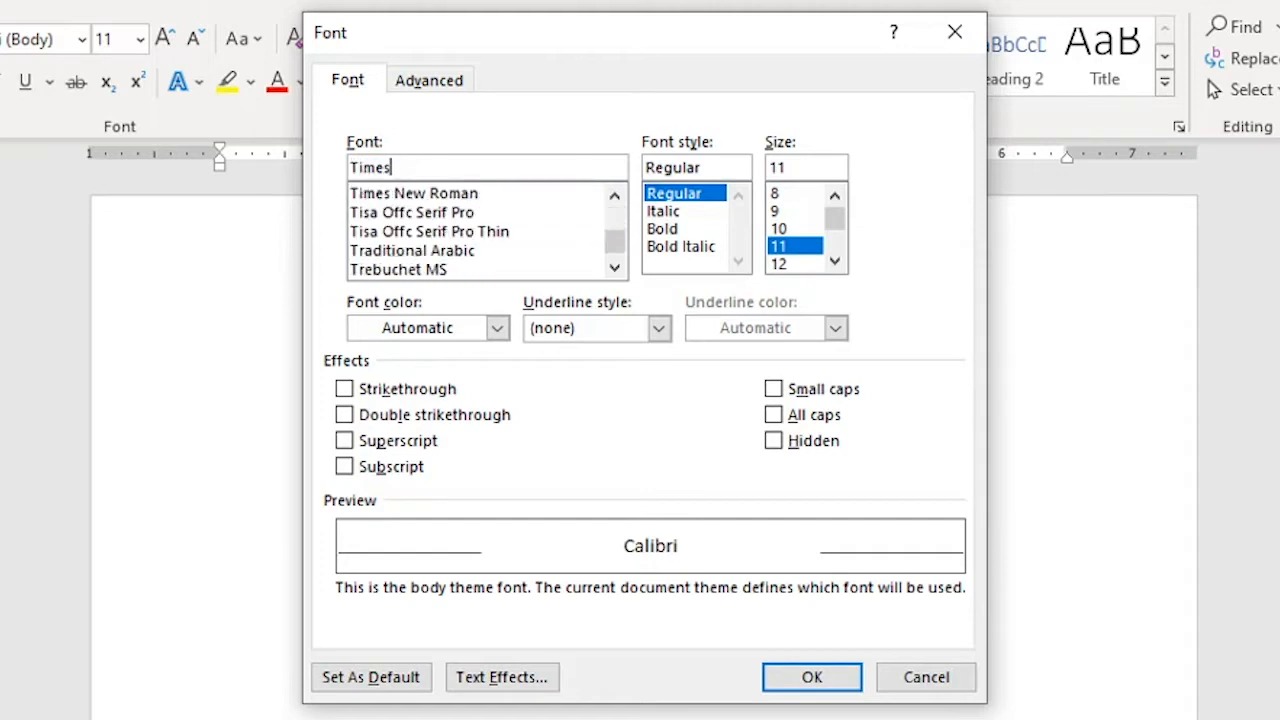
click(414, 193)
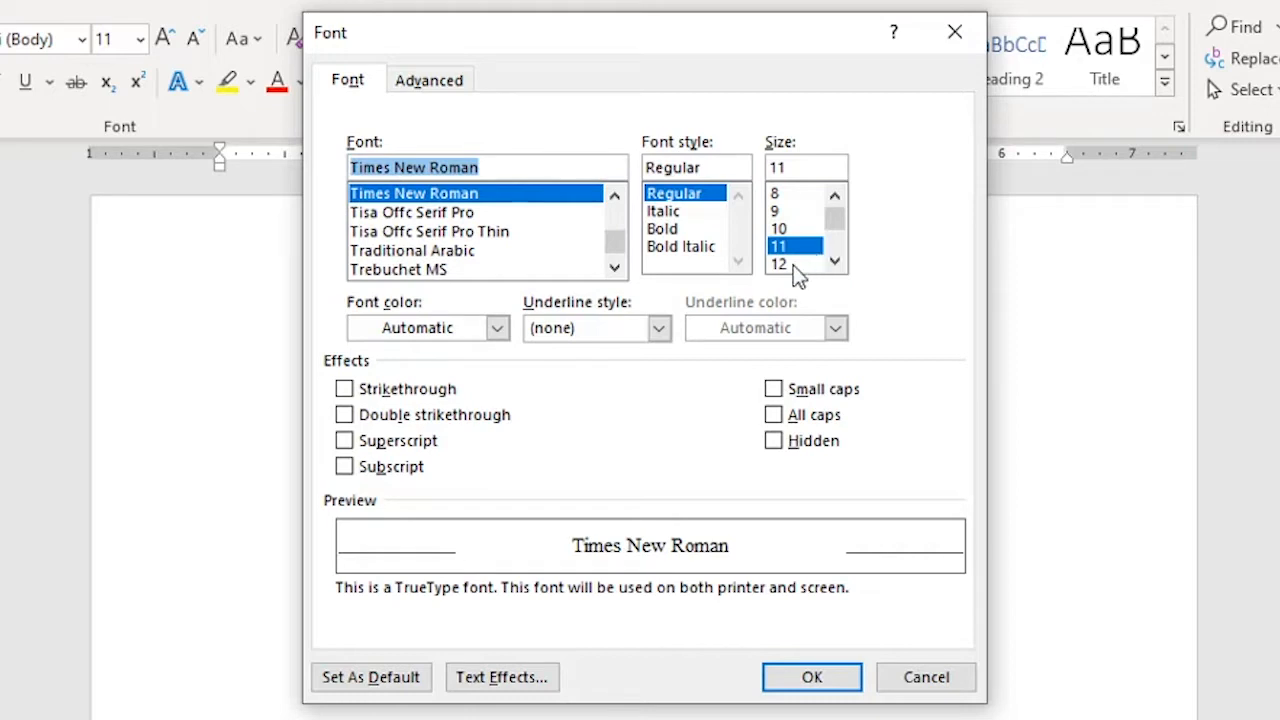
click(778, 264)
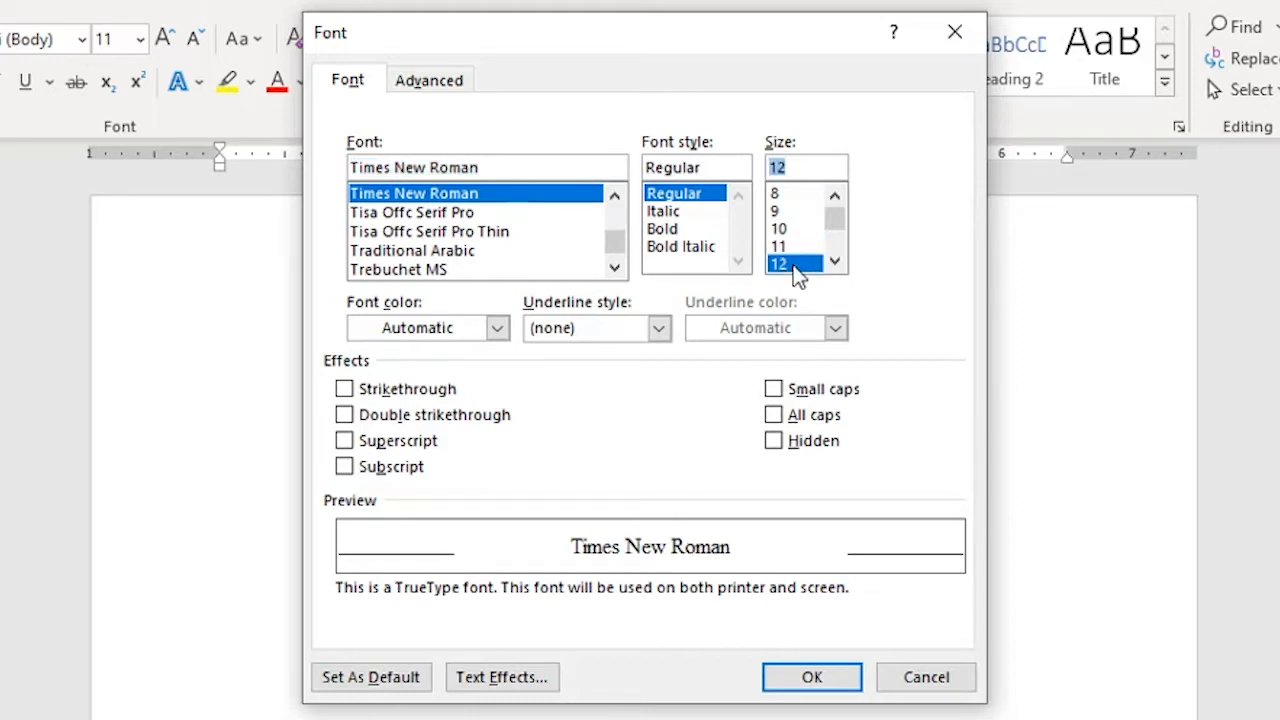
mouse_move(787, 298)
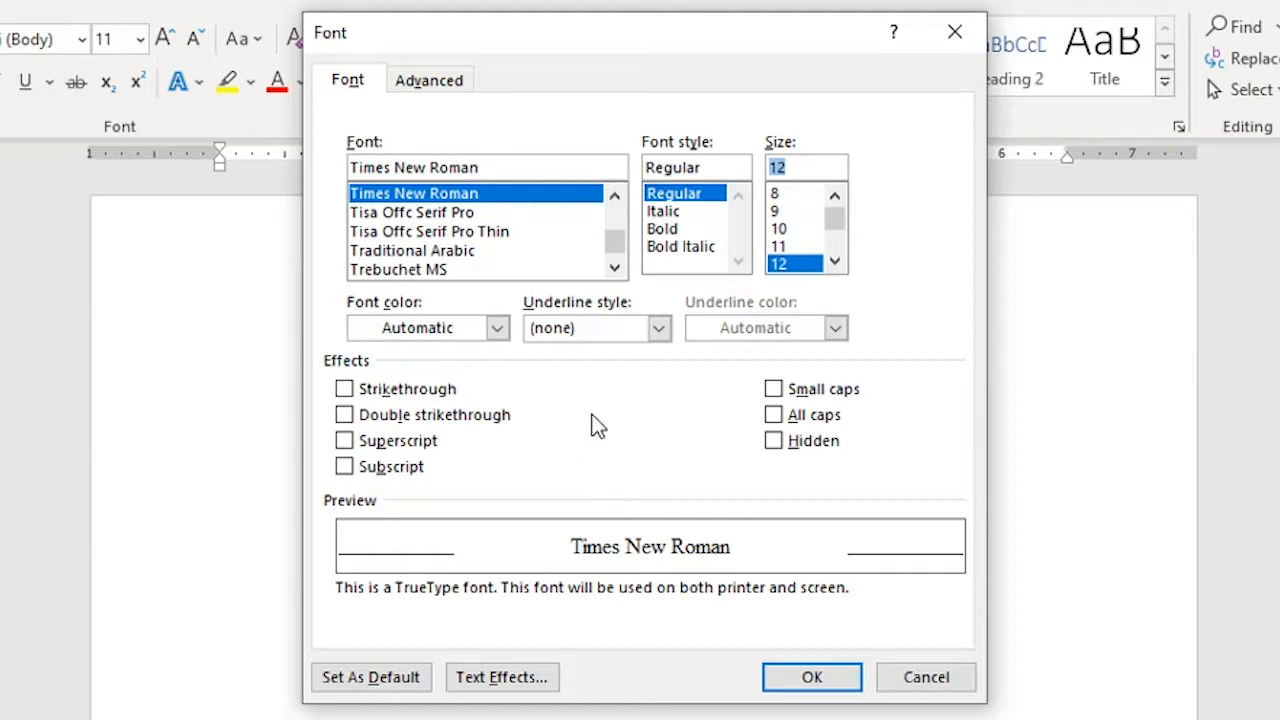
mouse_move(588, 408)
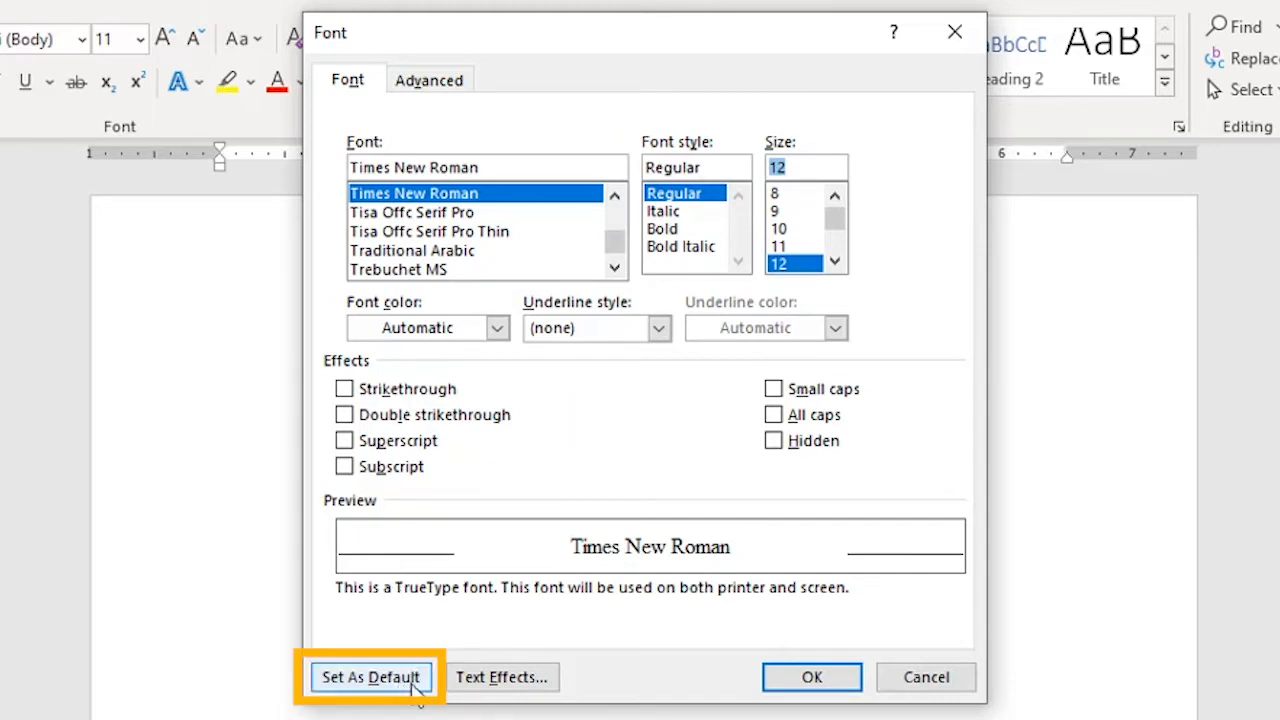
Step: Make Times New Roman 12 pt the default for all Normal.dotm documents
click(371, 677)
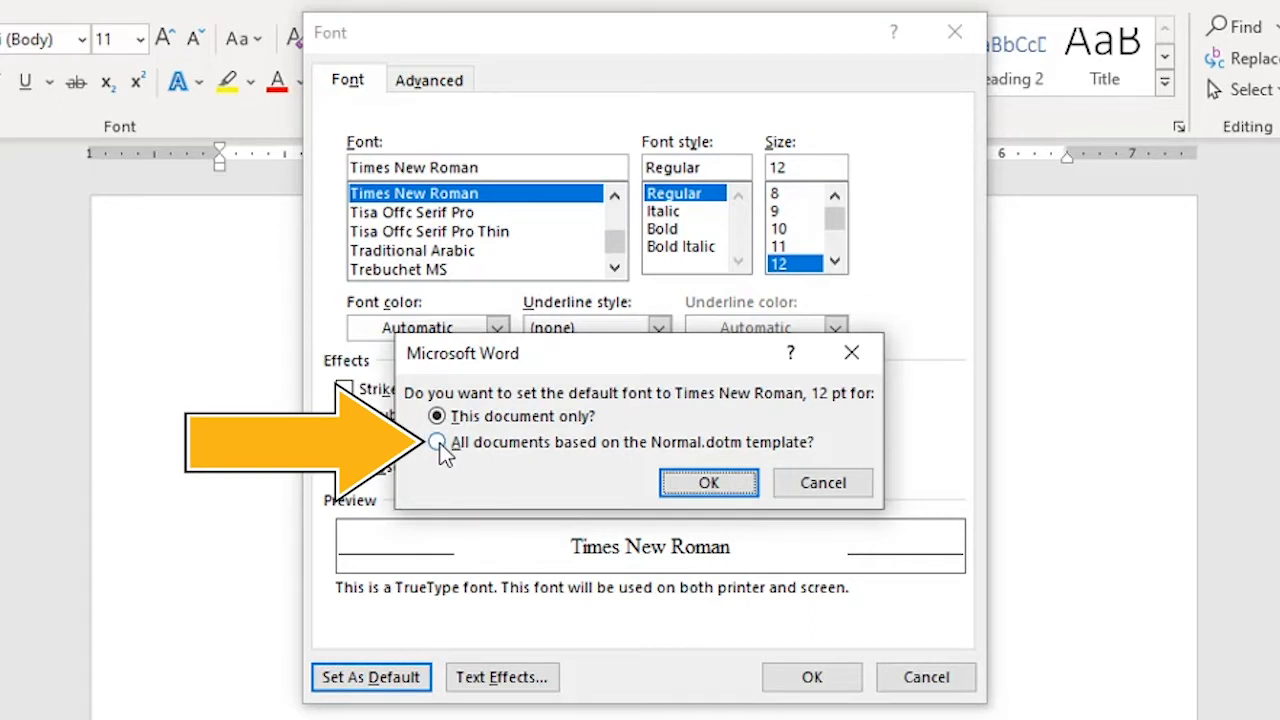
click(436, 442)
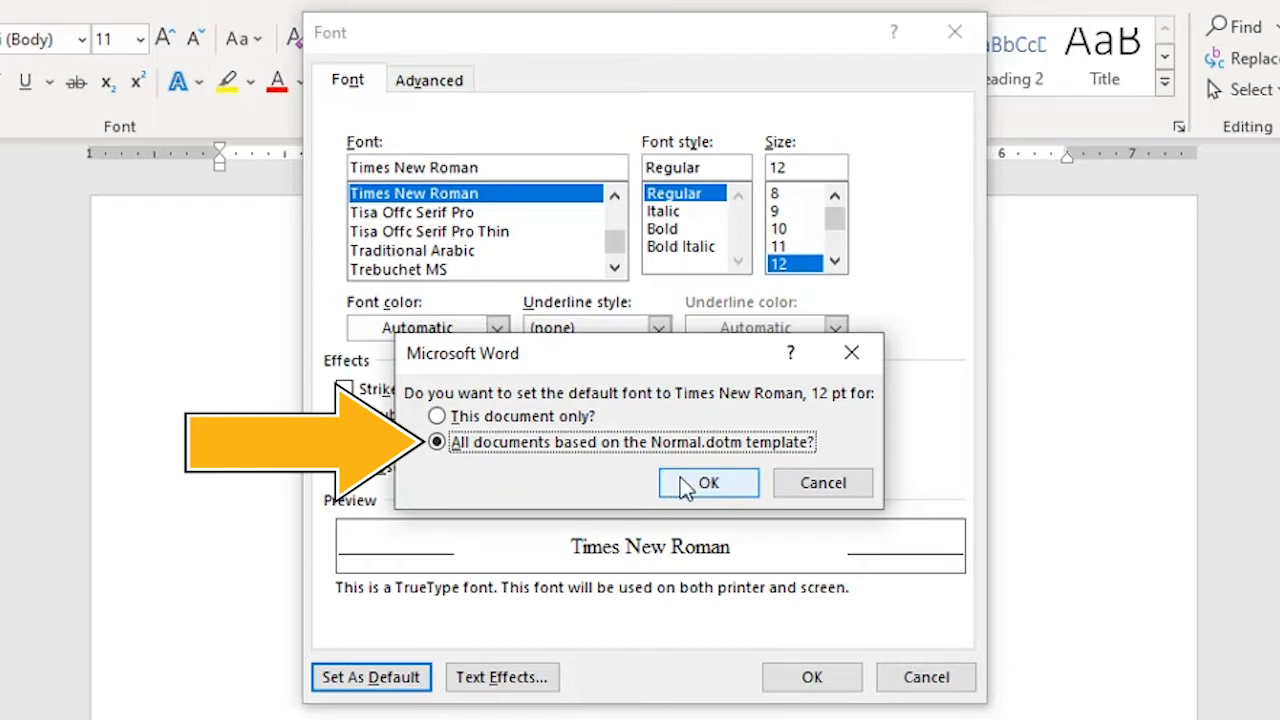
click(708, 483)
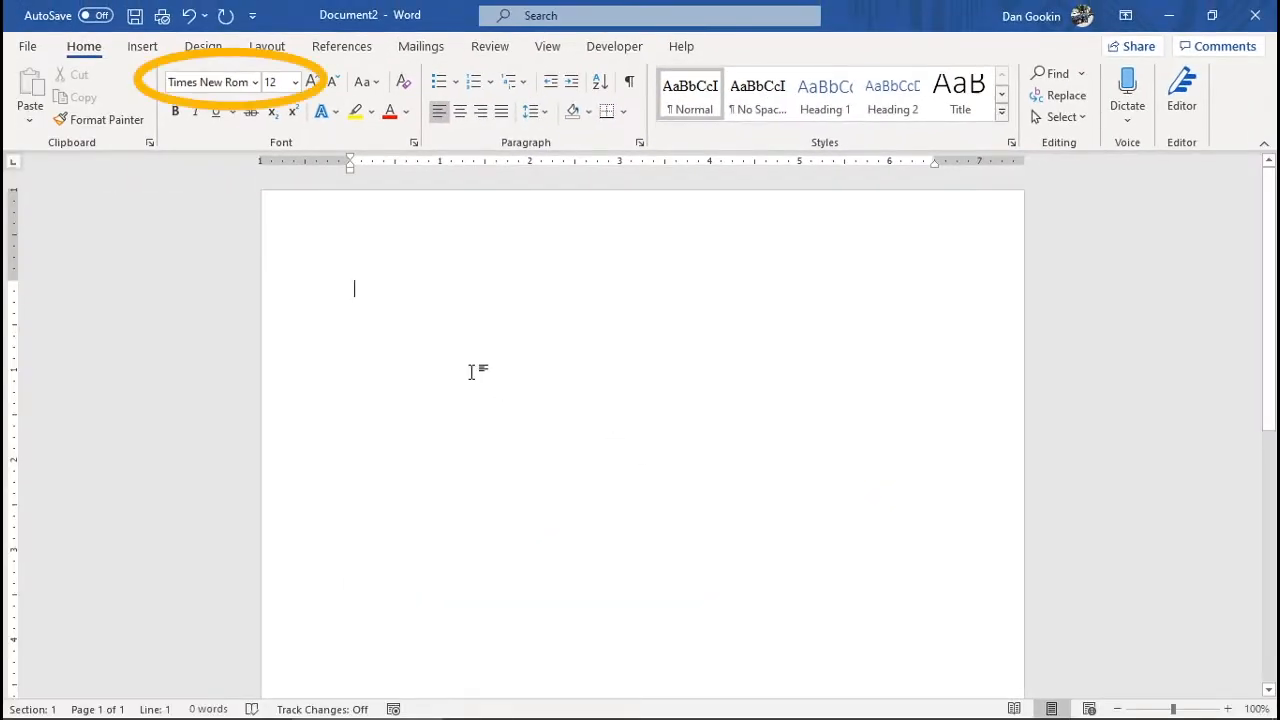
mouse_move(470, 366)
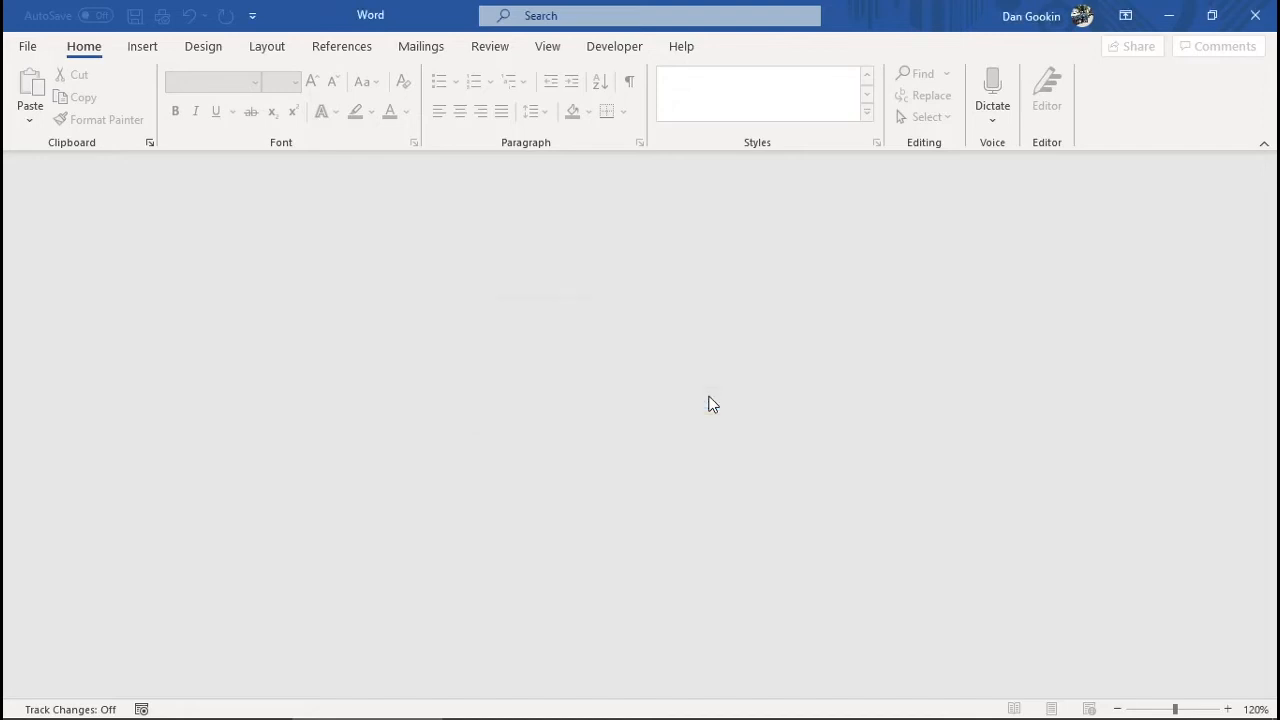
mouse_move(668, 383)
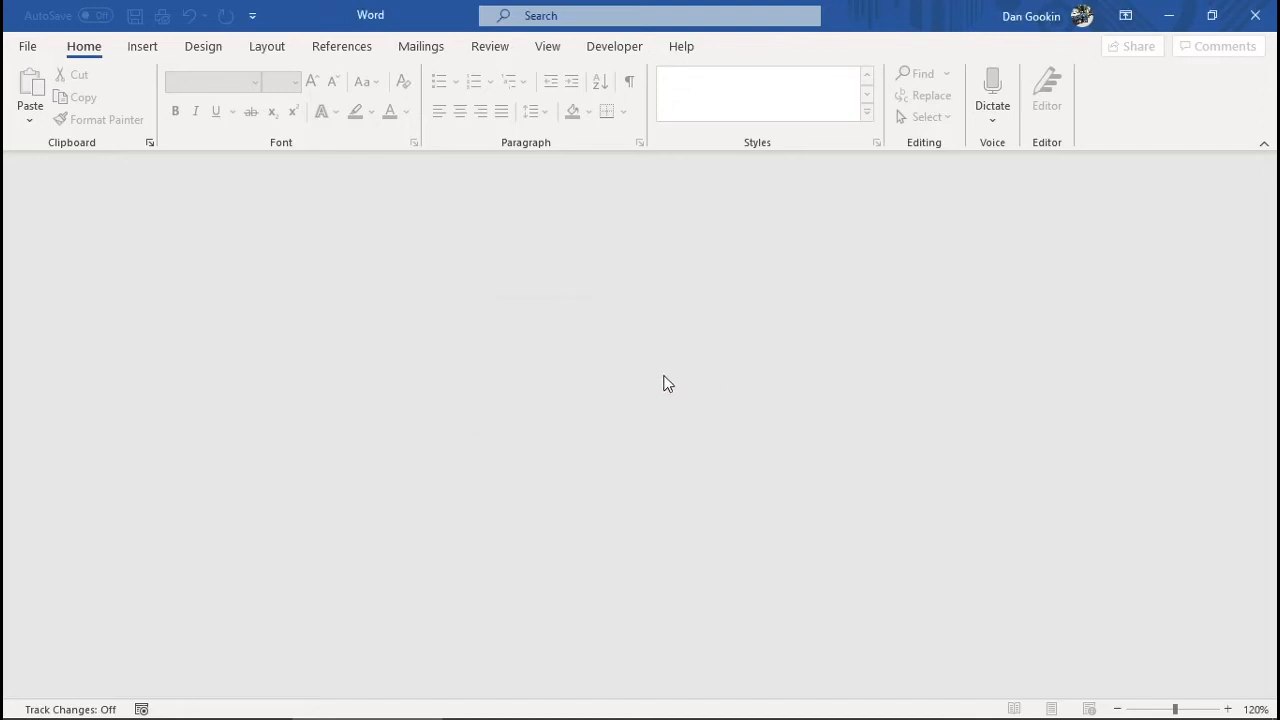
Step: Create new document Document3 and bring up the Word Options window
key(ctrl+n)
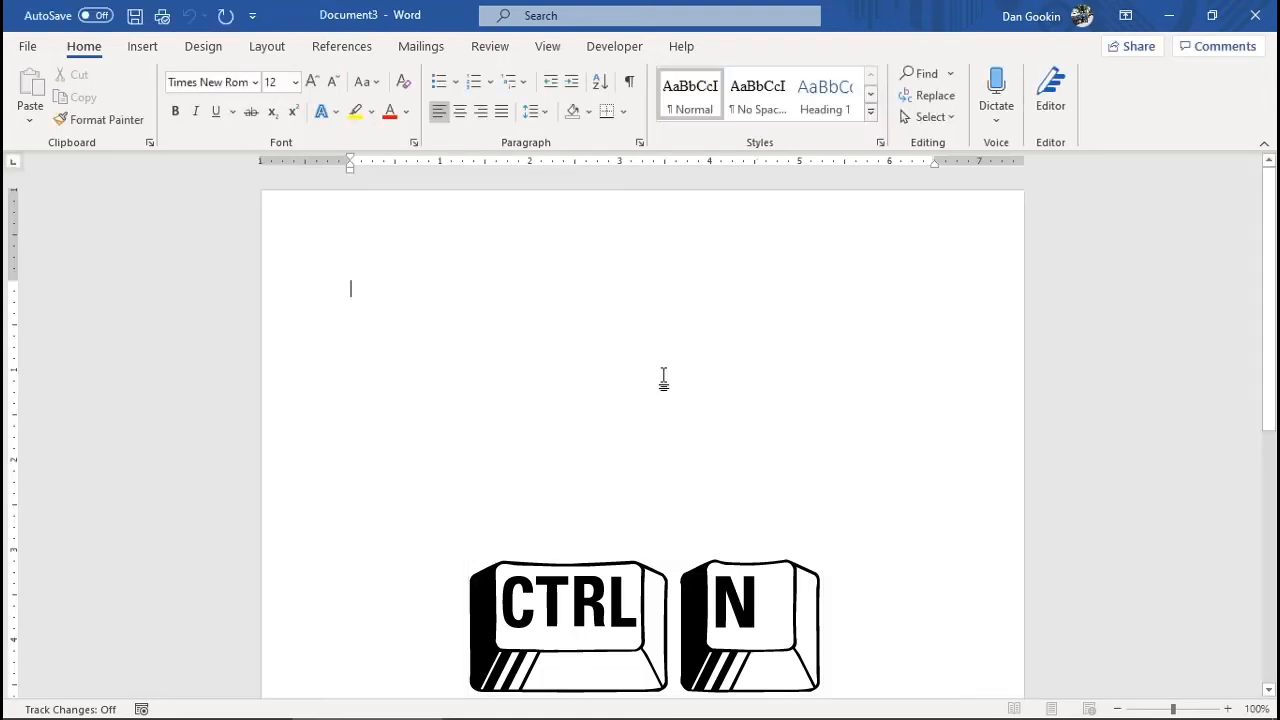
key(ctrl+n)
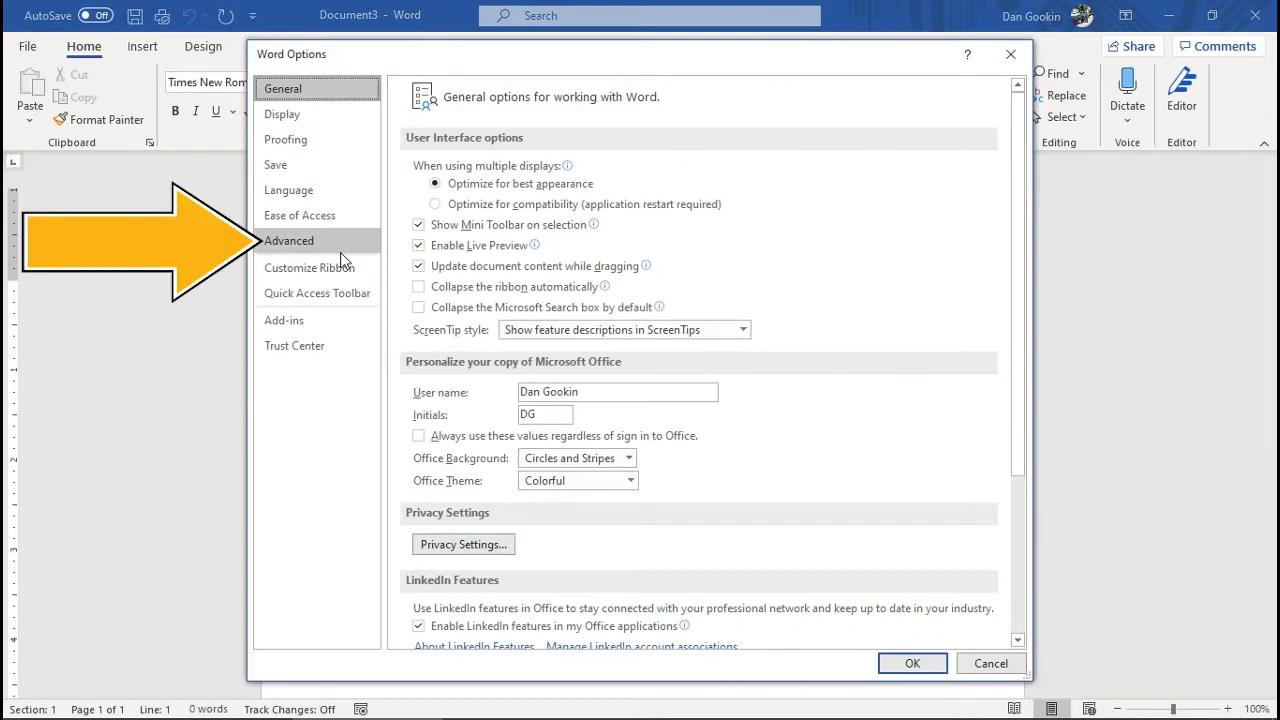
Step: Turn on 'Prompt before saving Normal template' in the Advanced options' Save section
click(289, 240)
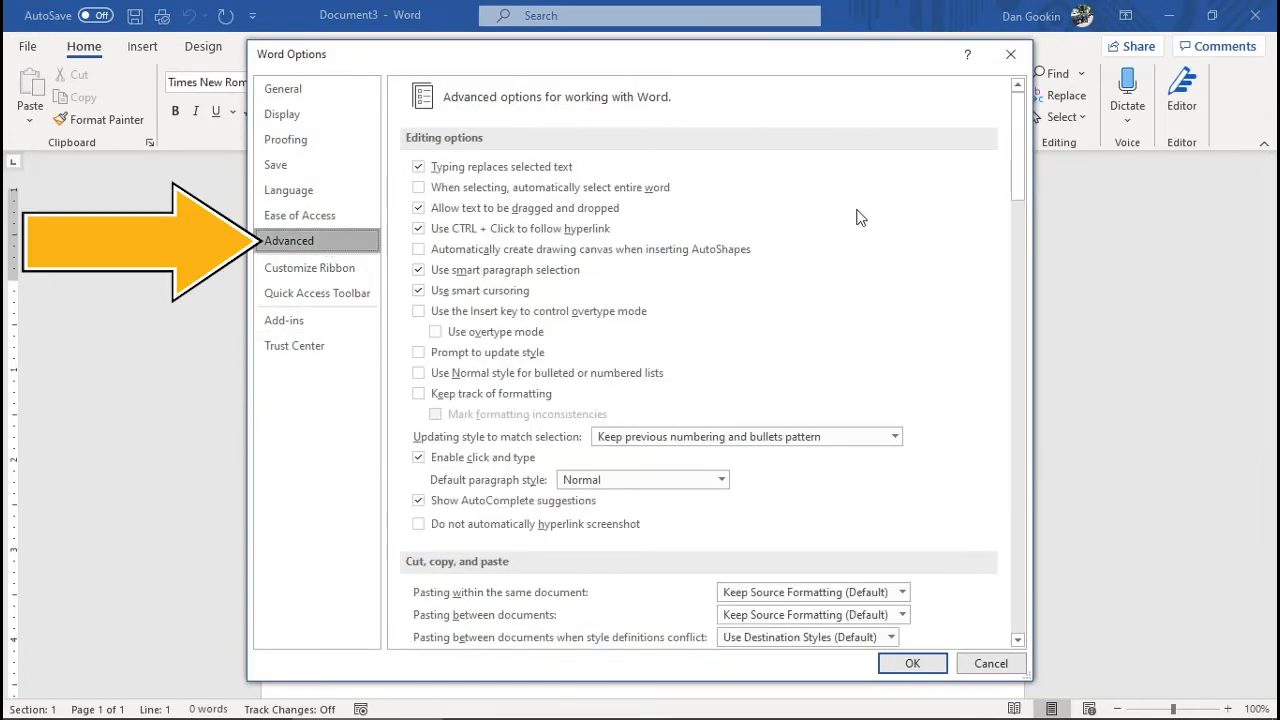
scroll(down, 3)
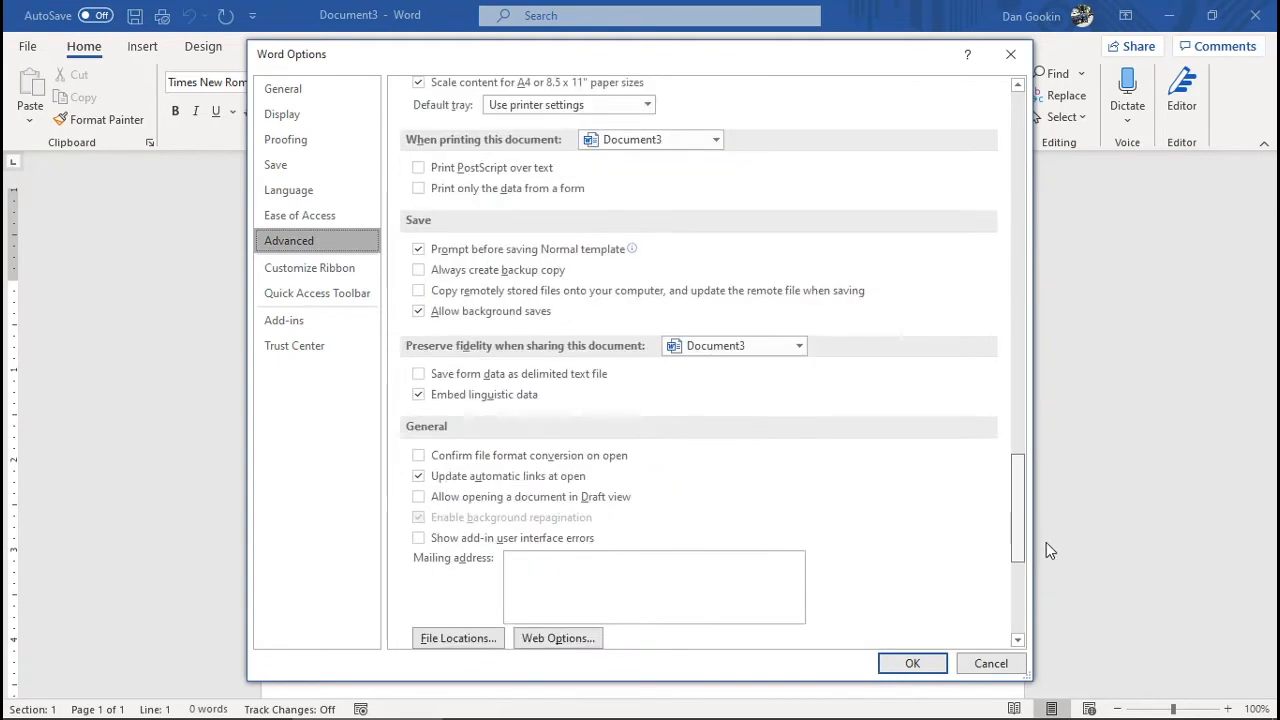
scroll(down, 3)
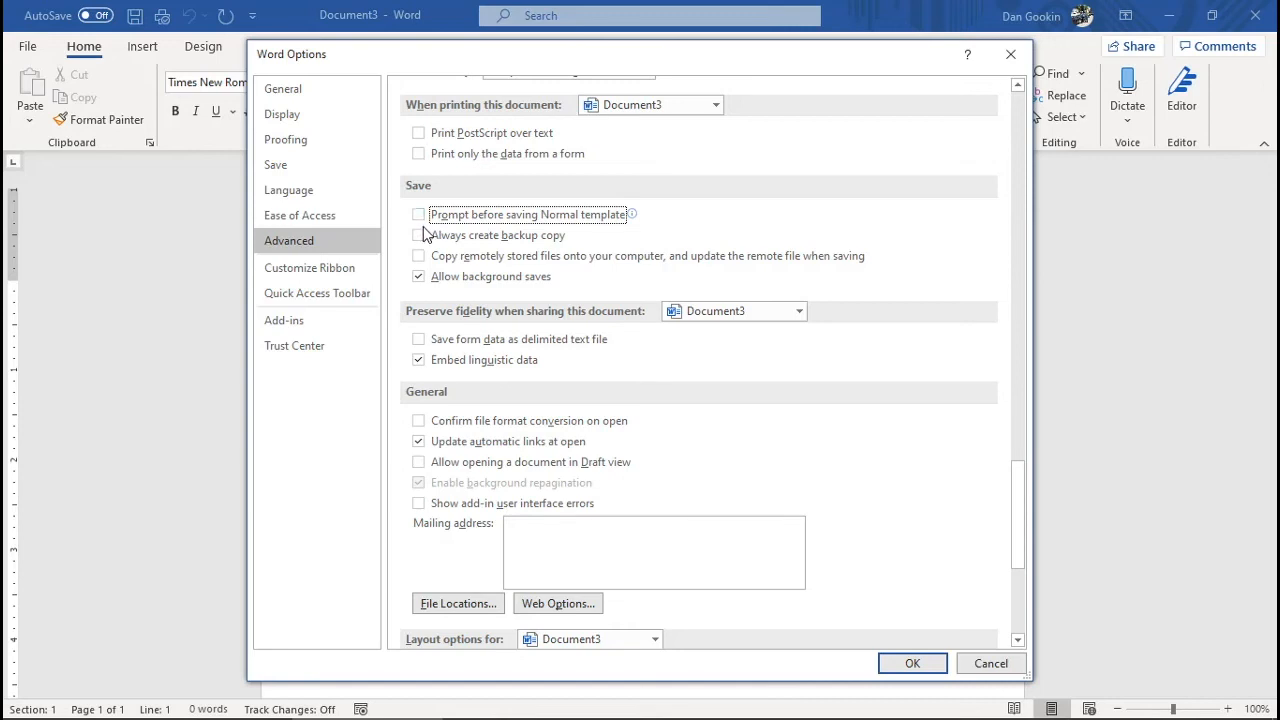
mouse_move(418, 214)
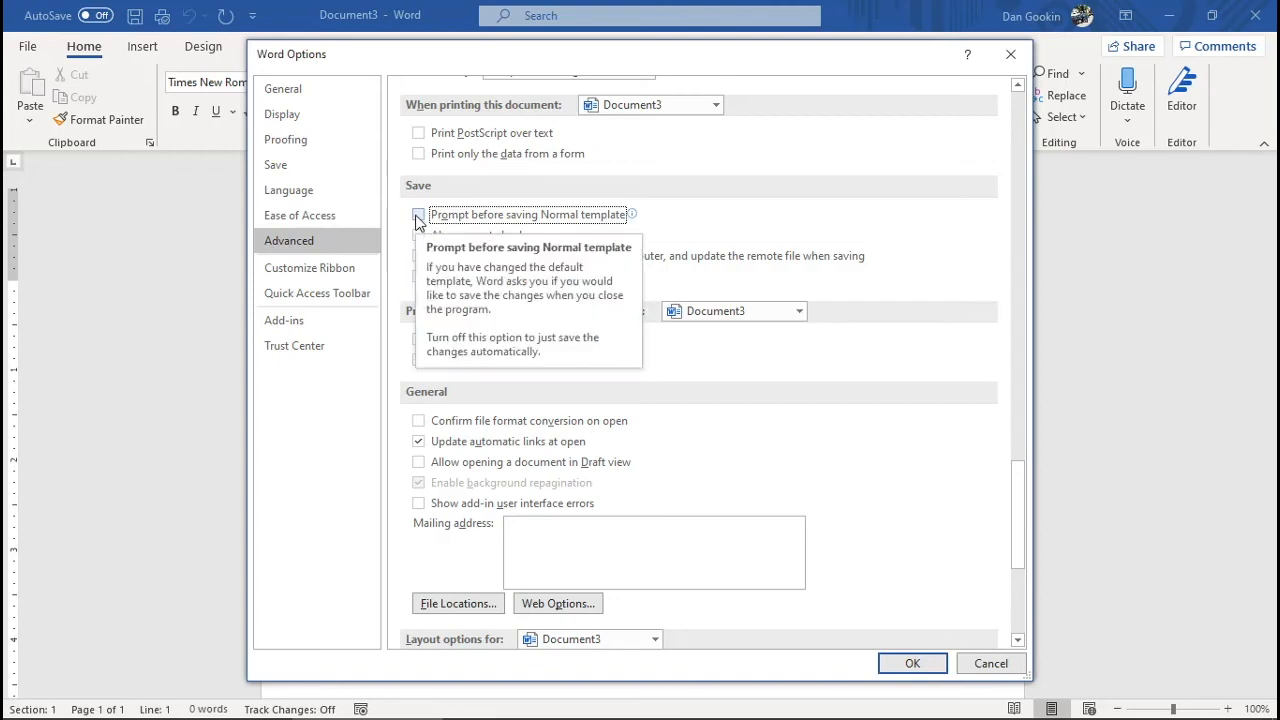
click(418, 214)
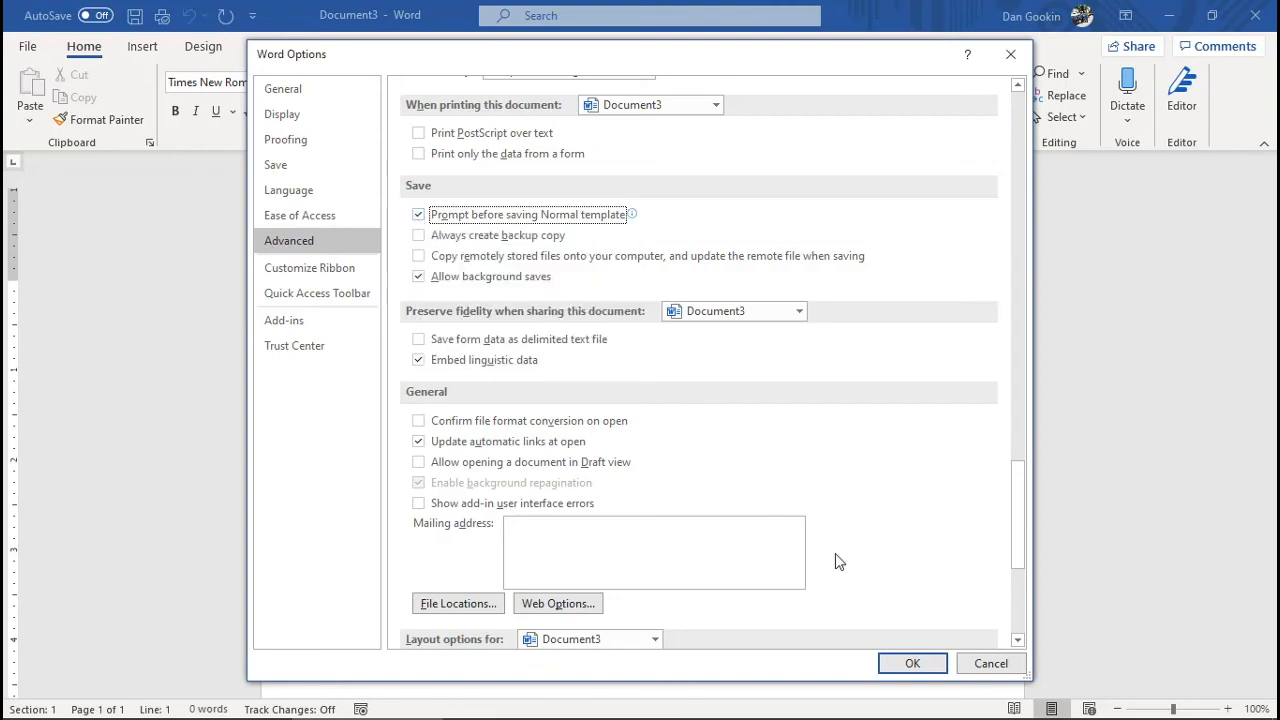